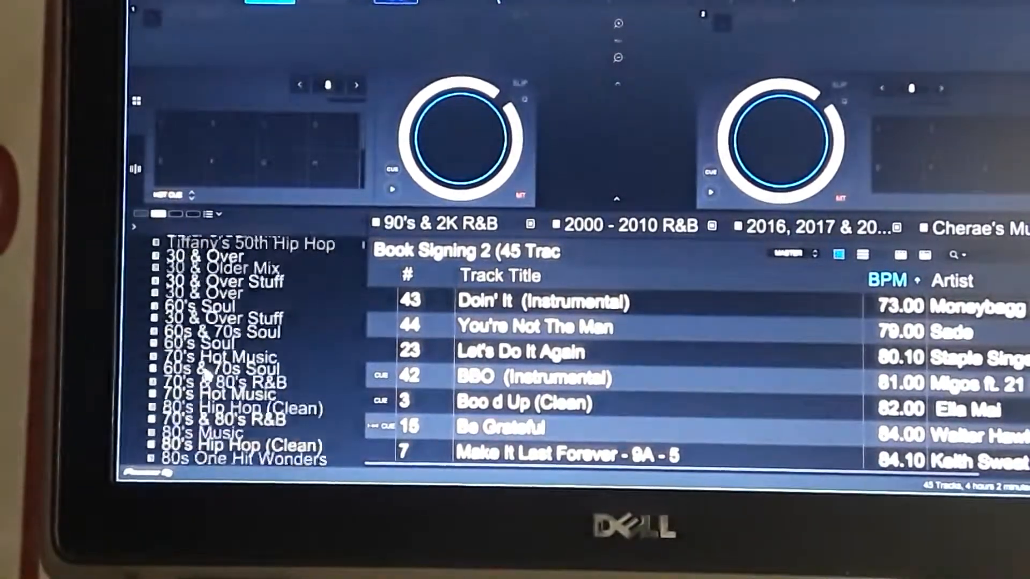
Scroll the tree sidebar back to the top-level Playlists folder
scroll(down, 3)
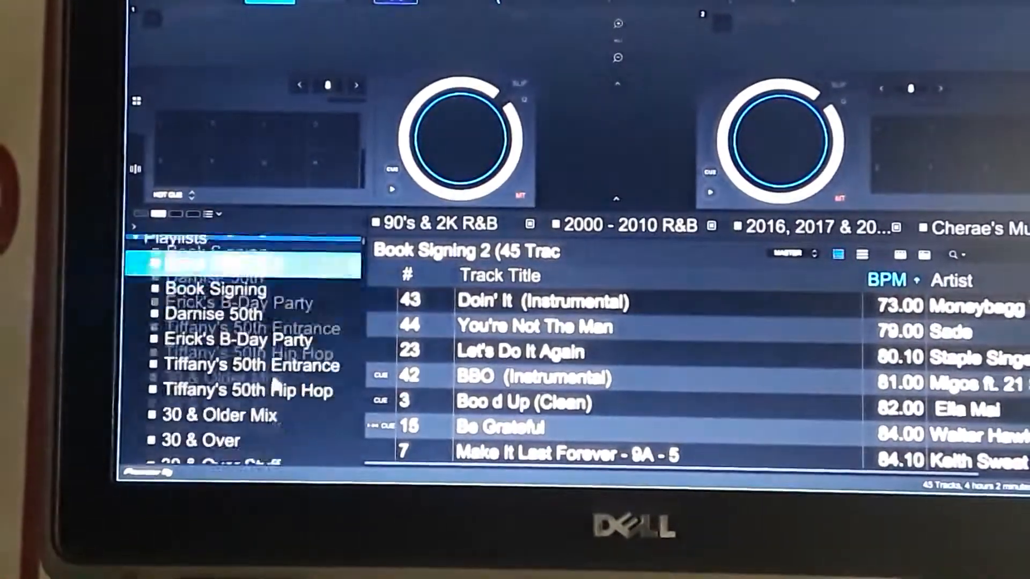
scroll(down, 3)
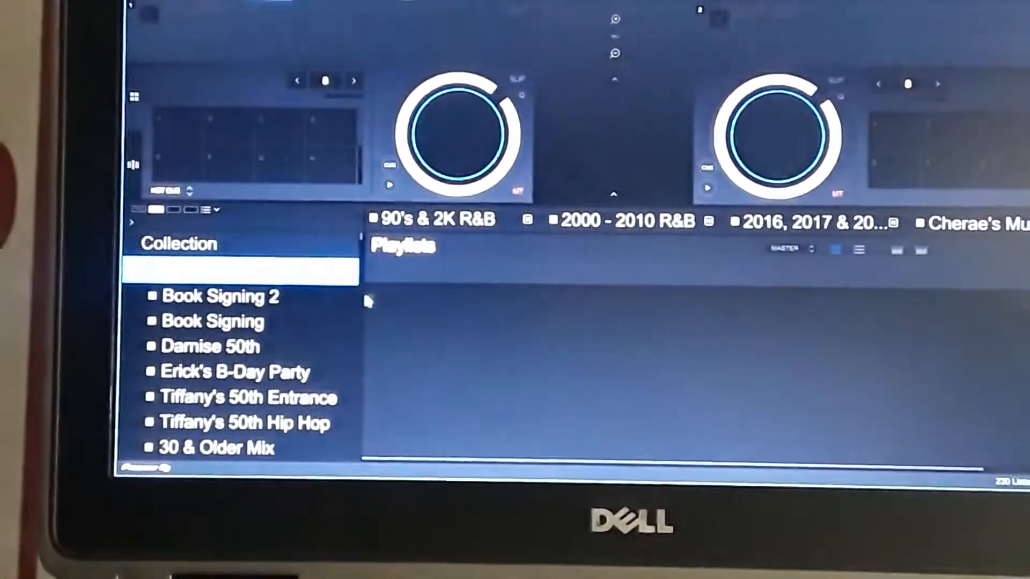
Create a new empty playlist under Playlists and name it Demo Play
right_click(236, 269)
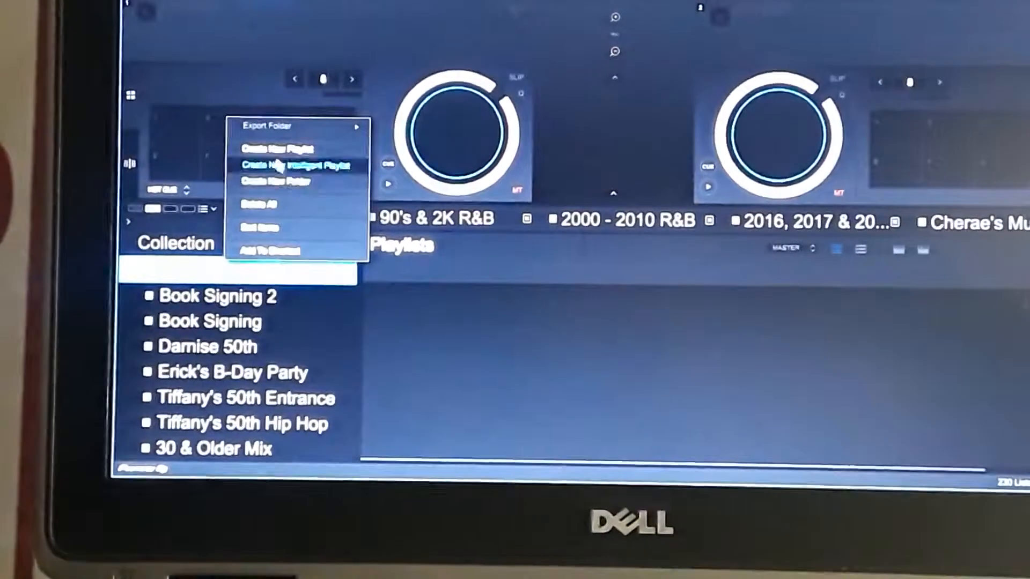
click(276, 148)
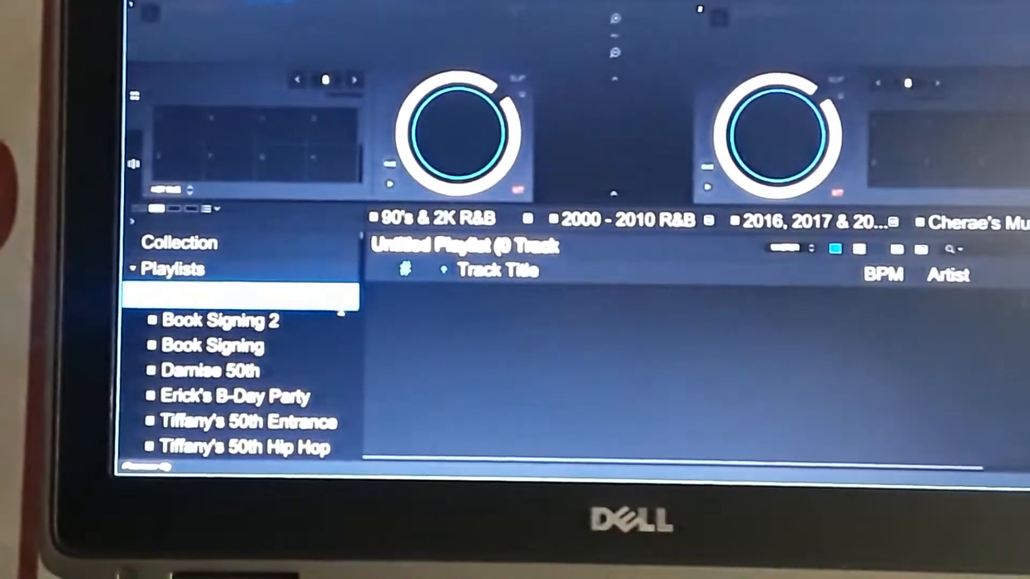
click(210, 346)
text(Demo Play)
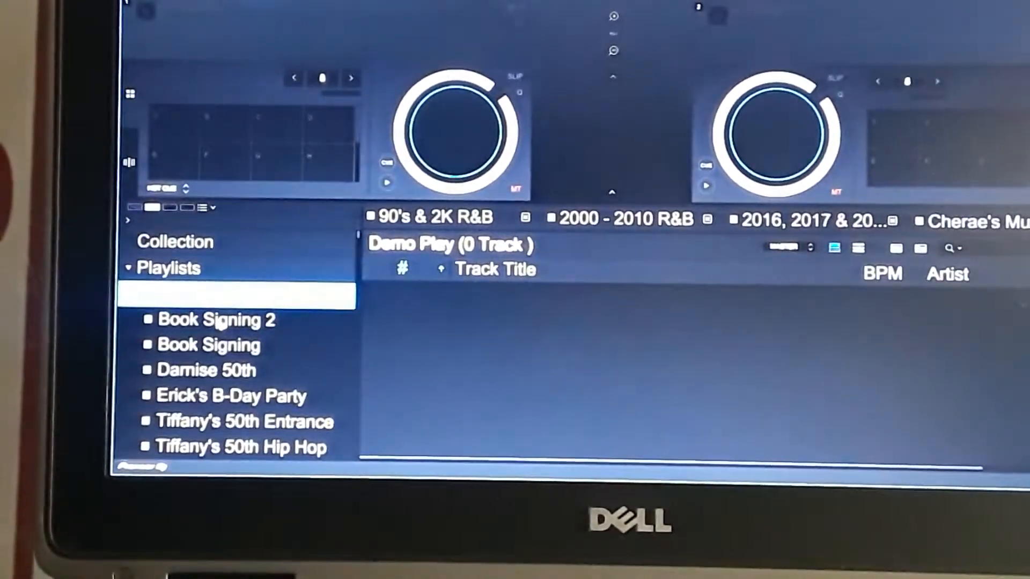
Add the two Book Signing 2 tracks to Demo Play and view Demo Play's two tracks
click(217, 320)
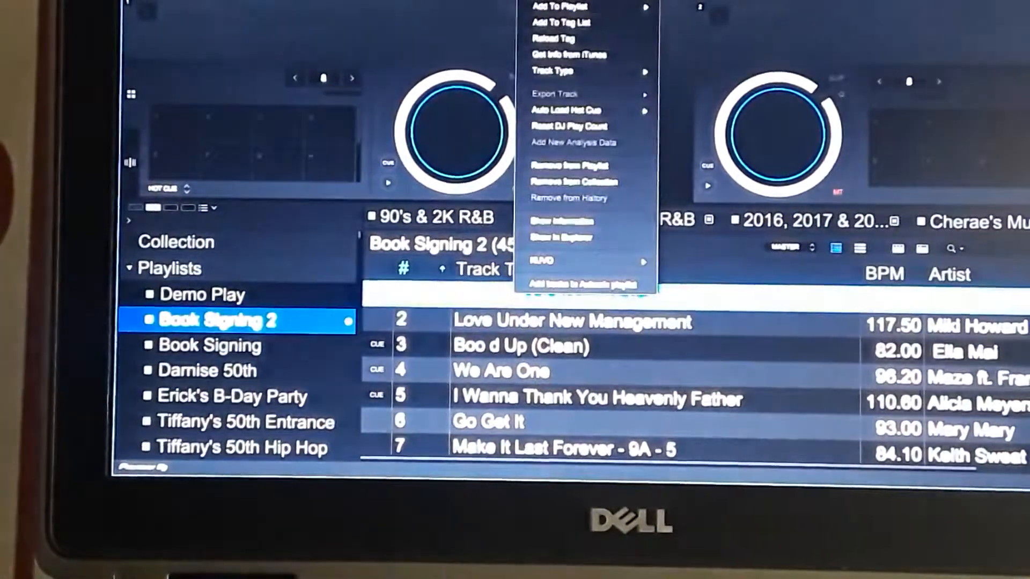
mouse_move(559, 7)
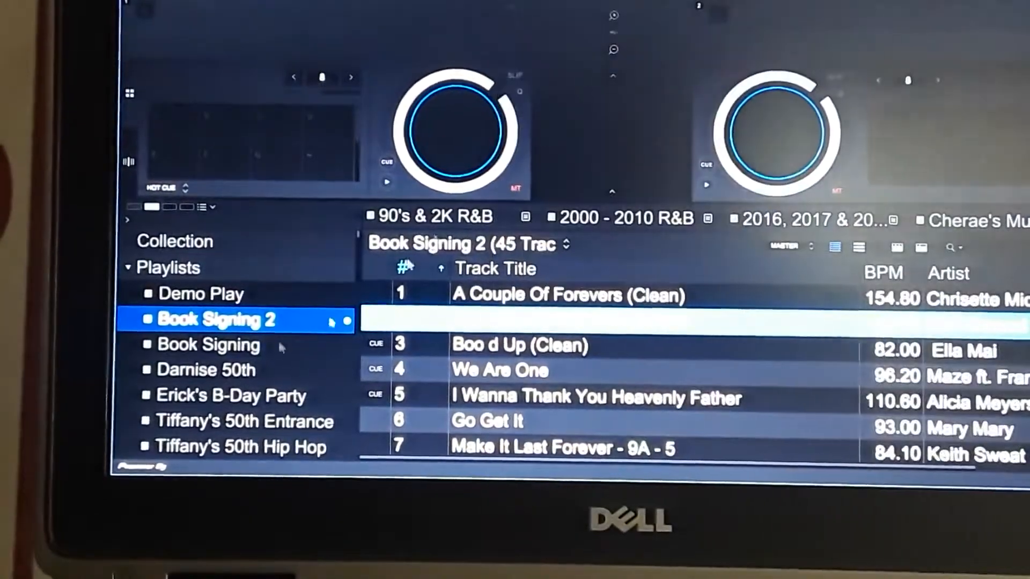
click(201, 294)
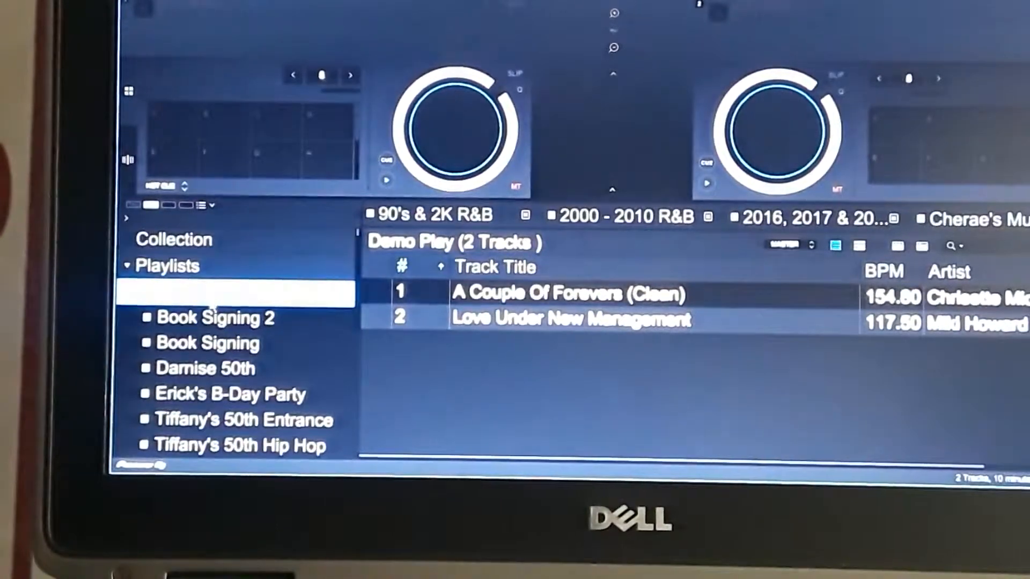
Export Demo Play to an .m3u8 file saved in the Music folder
right_click(236, 292)
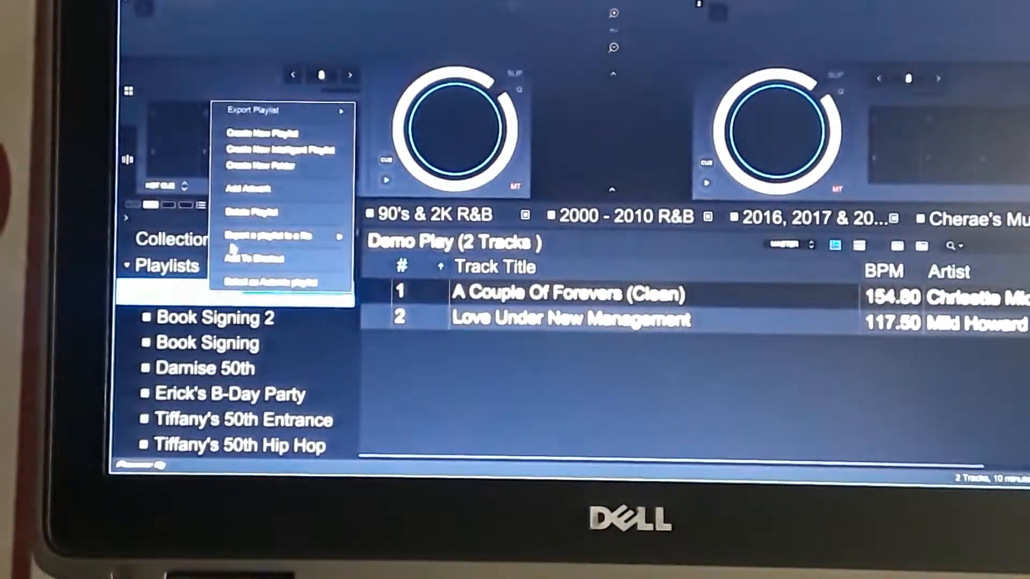
mouse_move(269, 234)
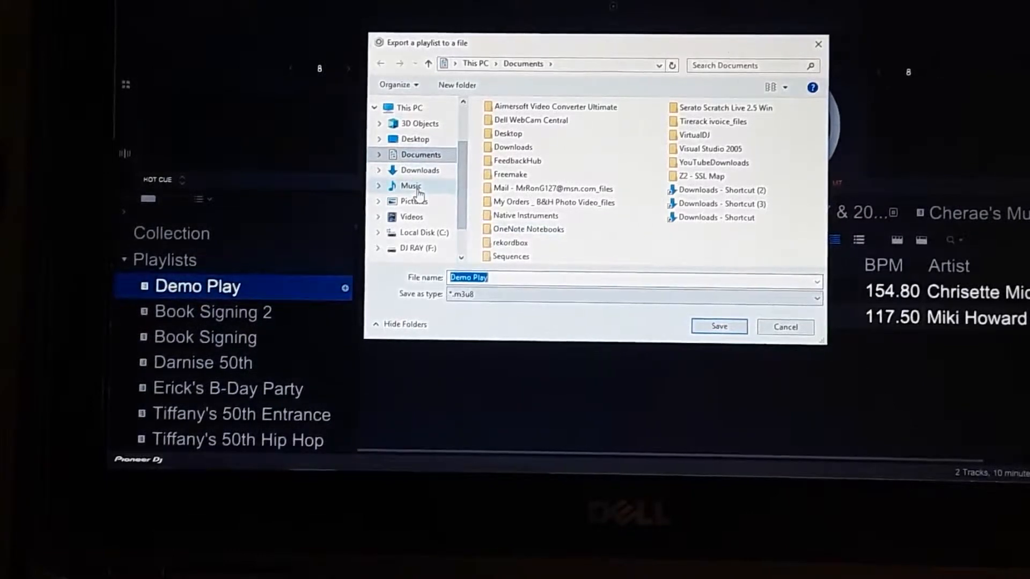
click(410, 186)
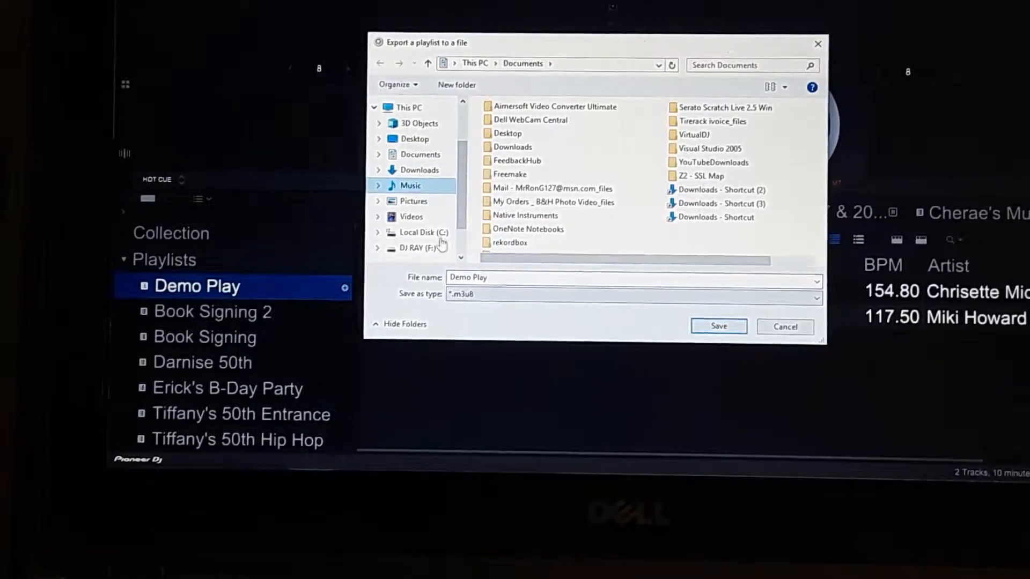
click(408, 185)
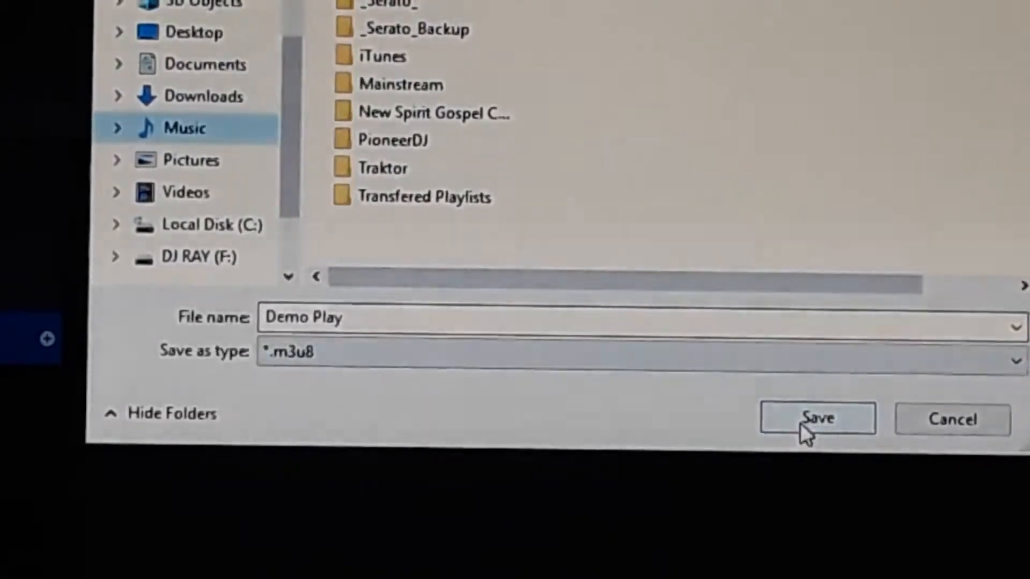
click(817, 419)
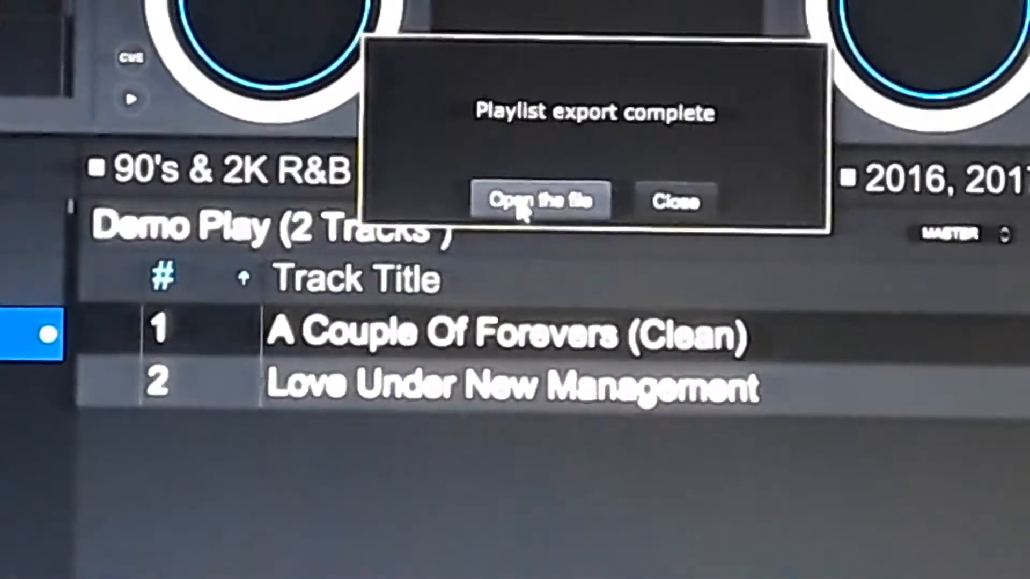
mouse_move(674, 201)
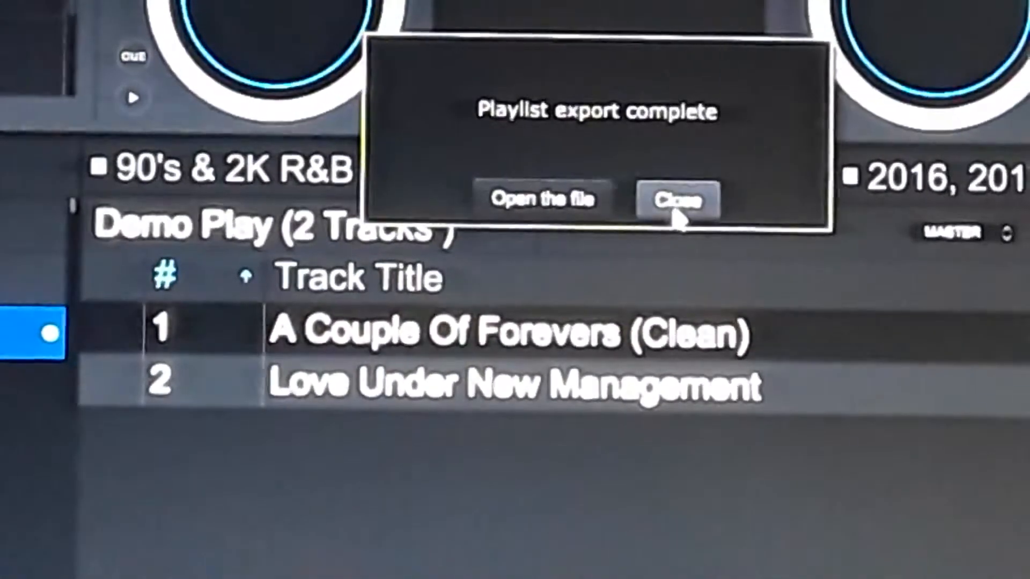
Dismiss the export-complete message and show File Explorer's Quick access
click(678, 201)
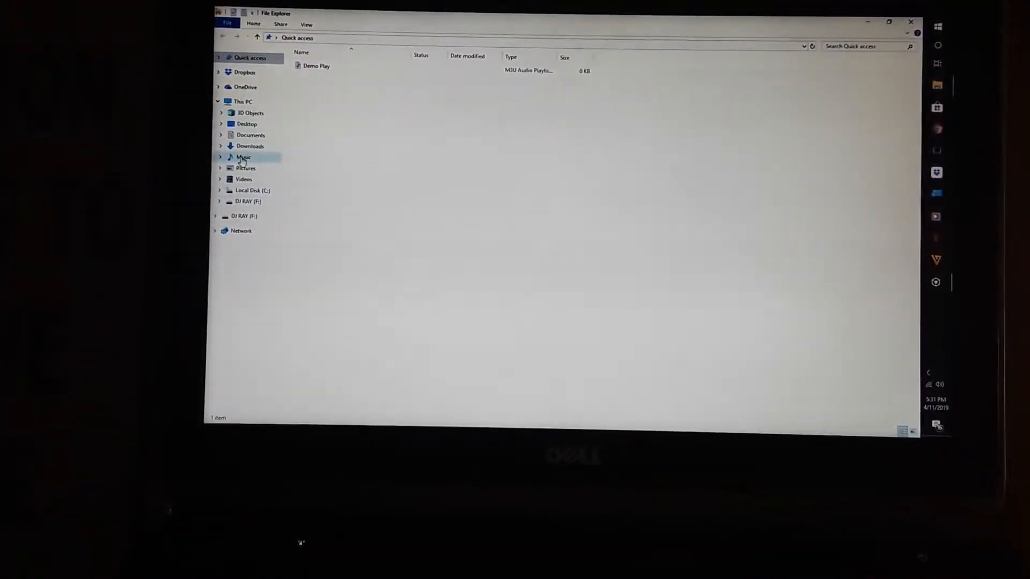
Show the Music folder containing the exported Demo Play file
click(243, 157)
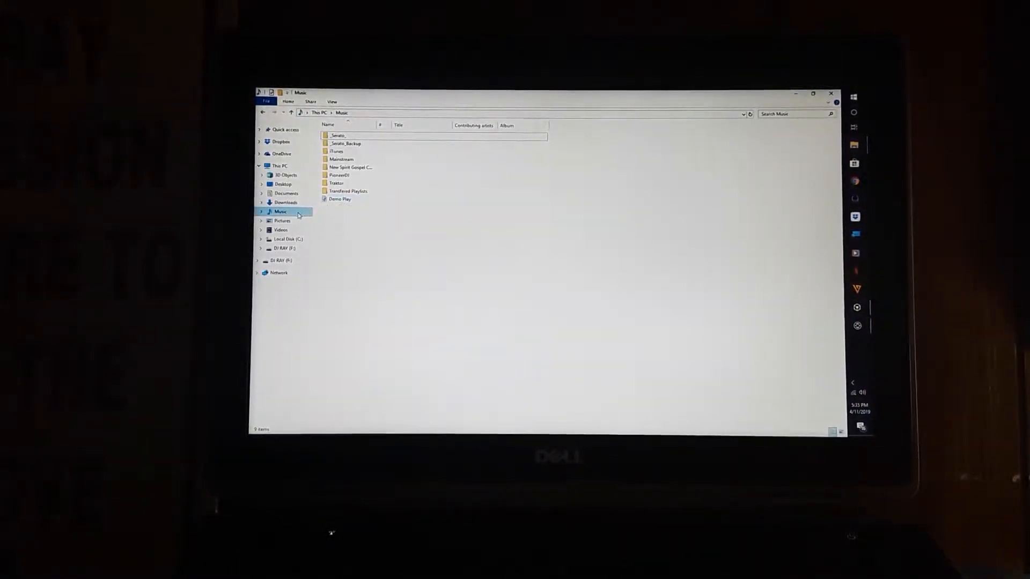
Select and open the Demo Play playlist file, bringing up Traktor Pro's collection
click(340, 199)
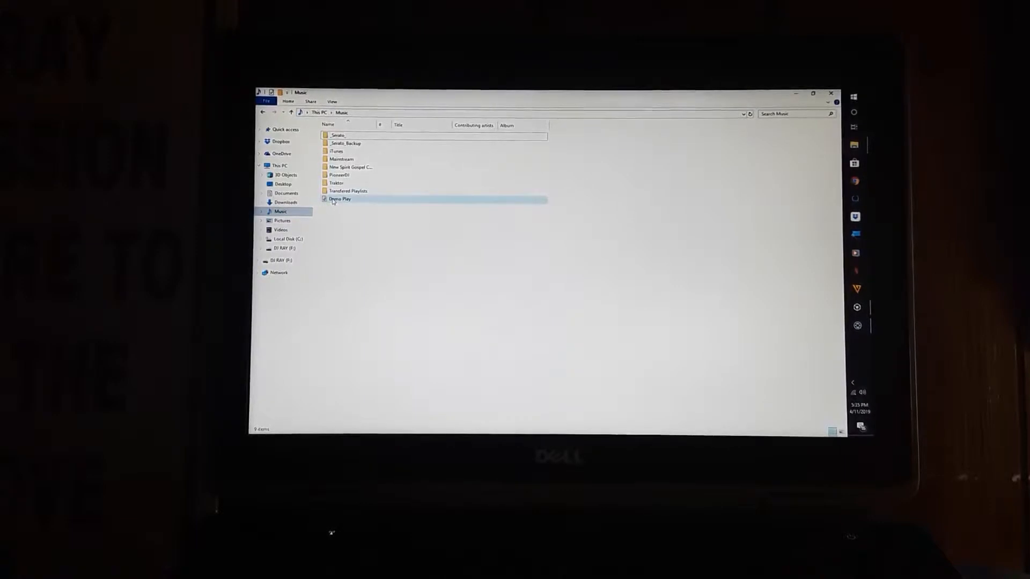
click(340, 199)
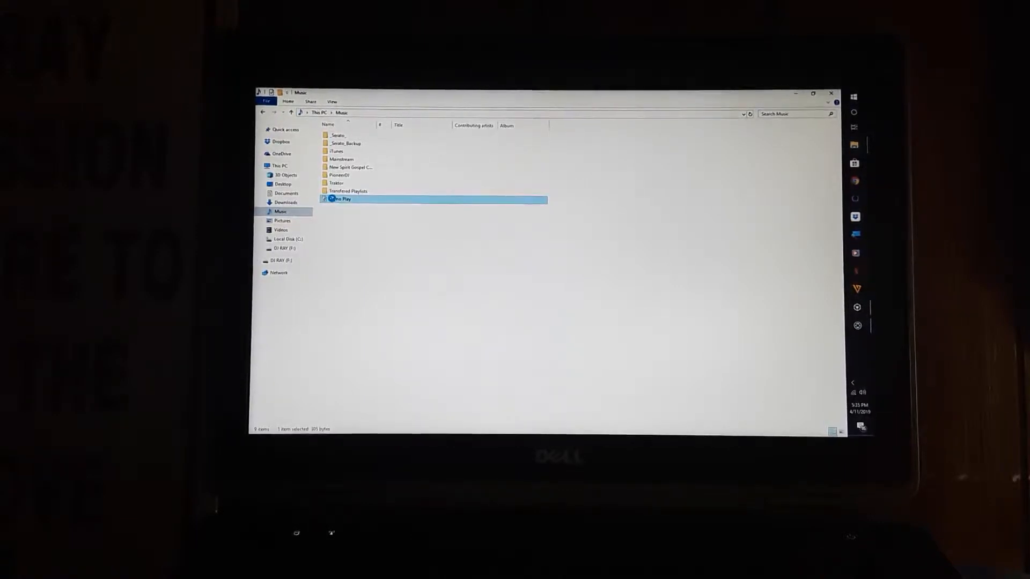
right_click(340, 200)
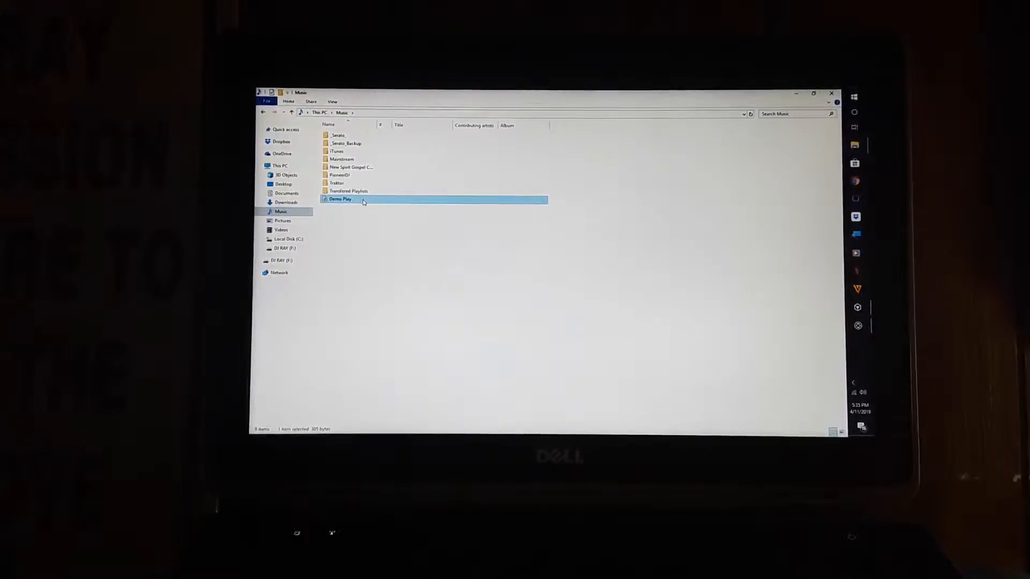
mouse_move(364, 202)
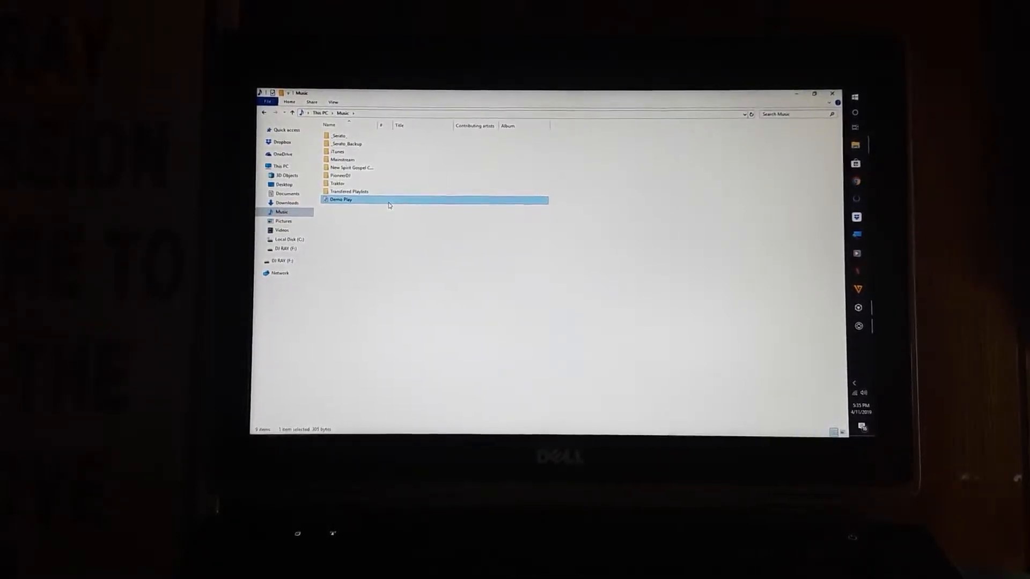
double_click(340, 199)
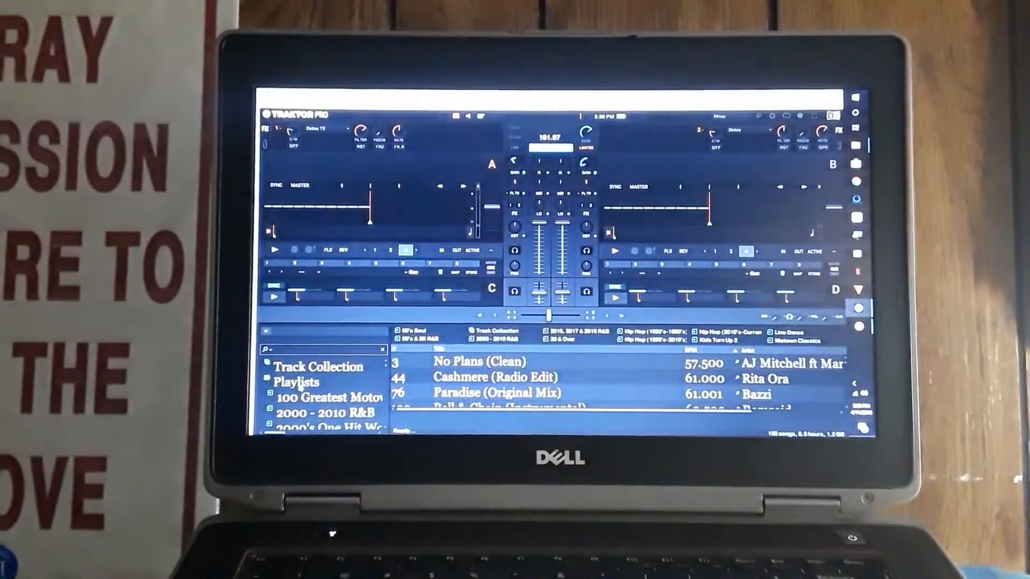
Expand Traktor's playlist tree to show the Demo Play entry
click(296, 383)
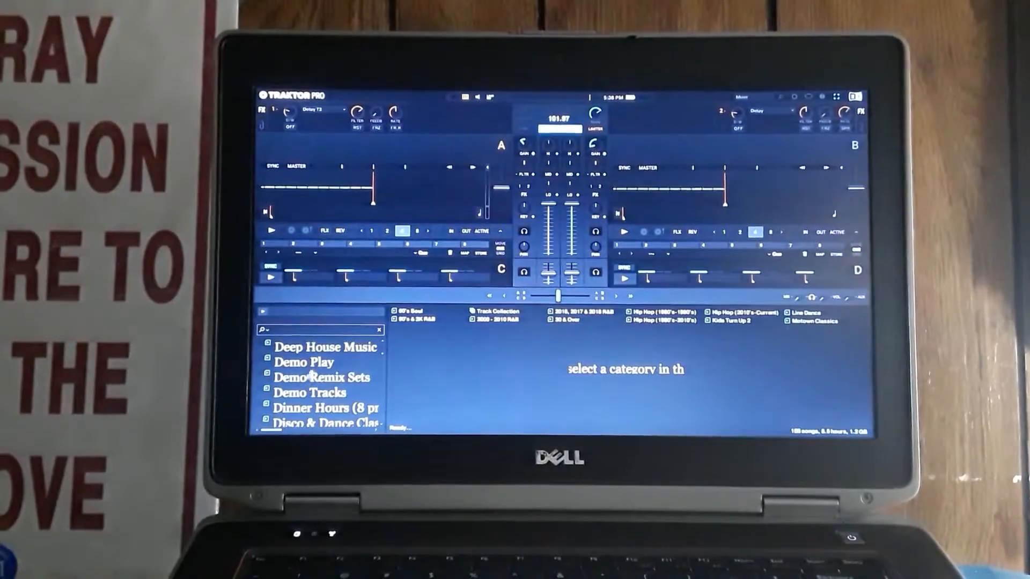
click(302, 362)
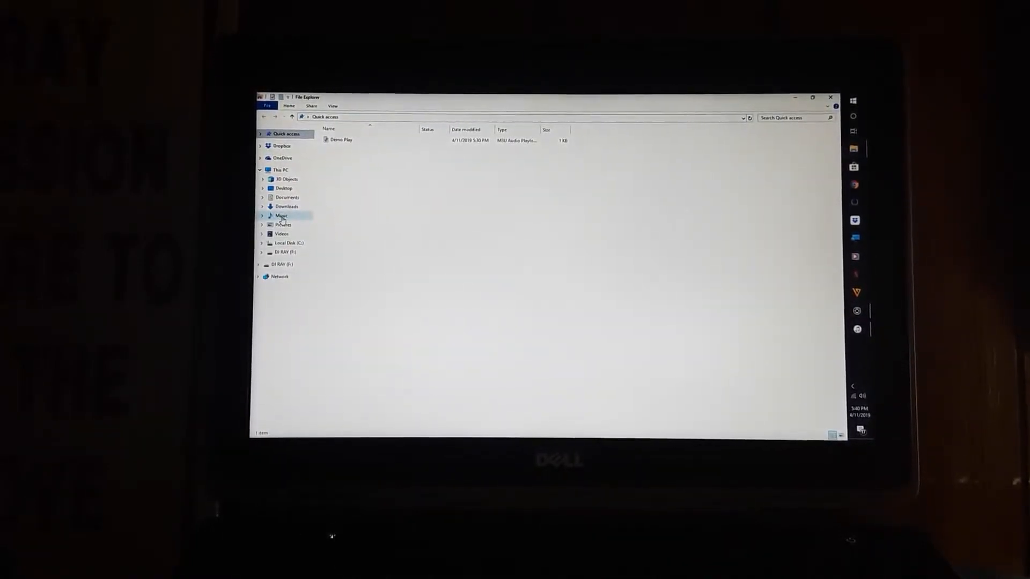
Open Demo Play.m3u8 from the Music folder in iTunes as a two-song playlist
click(283, 215)
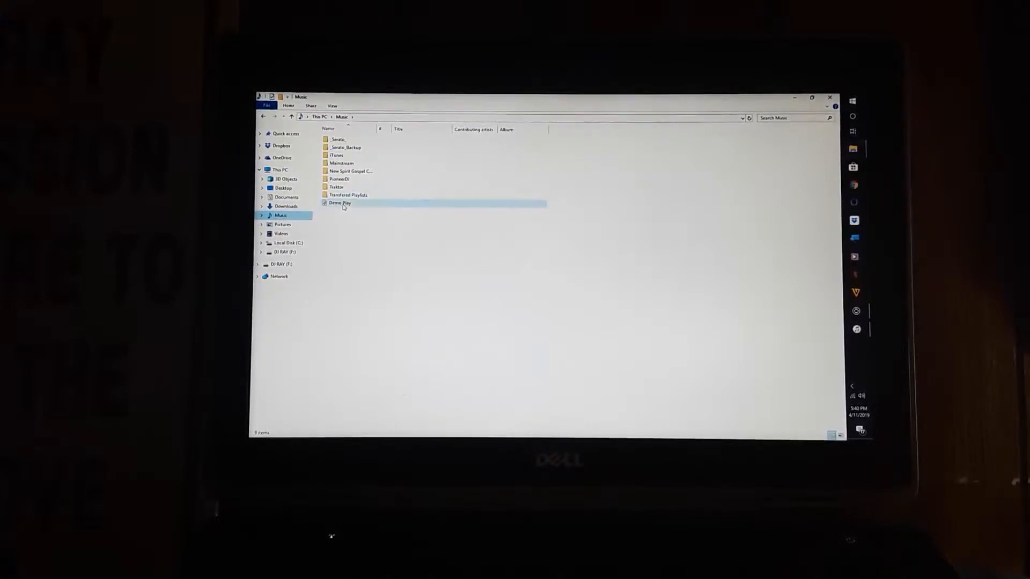
click(340, 203)
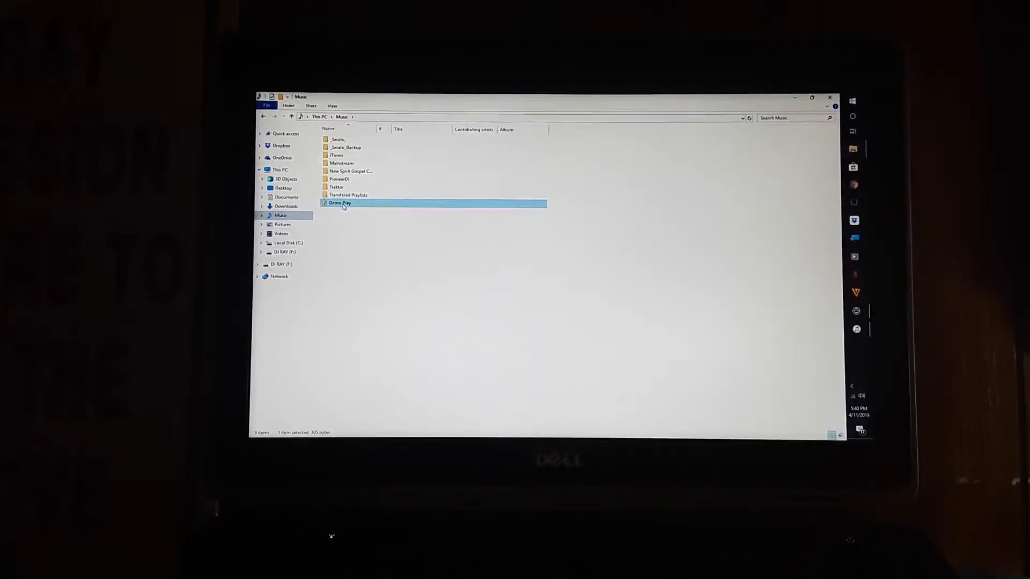
right_click(340, 203)
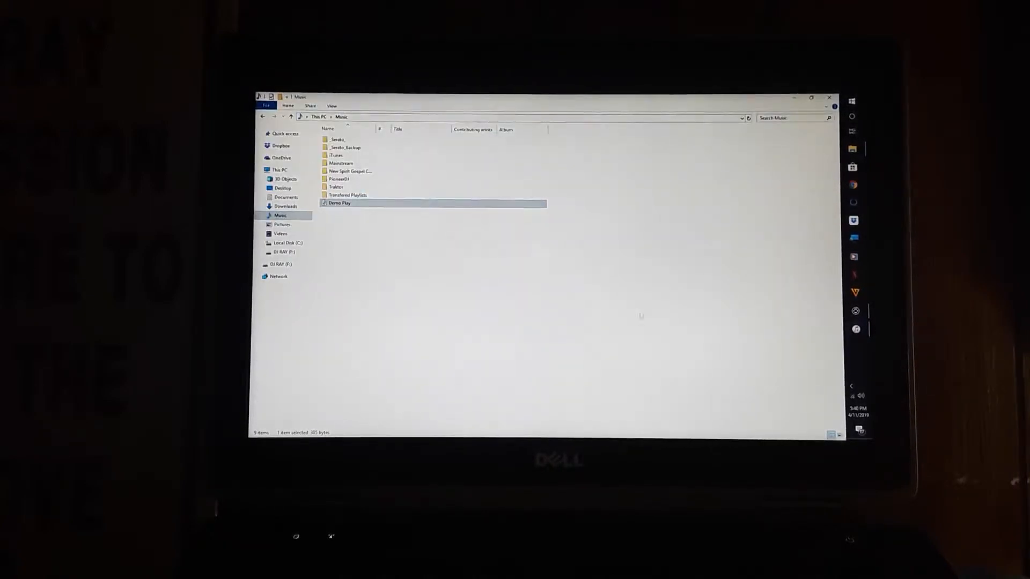
double_click(339, 202)
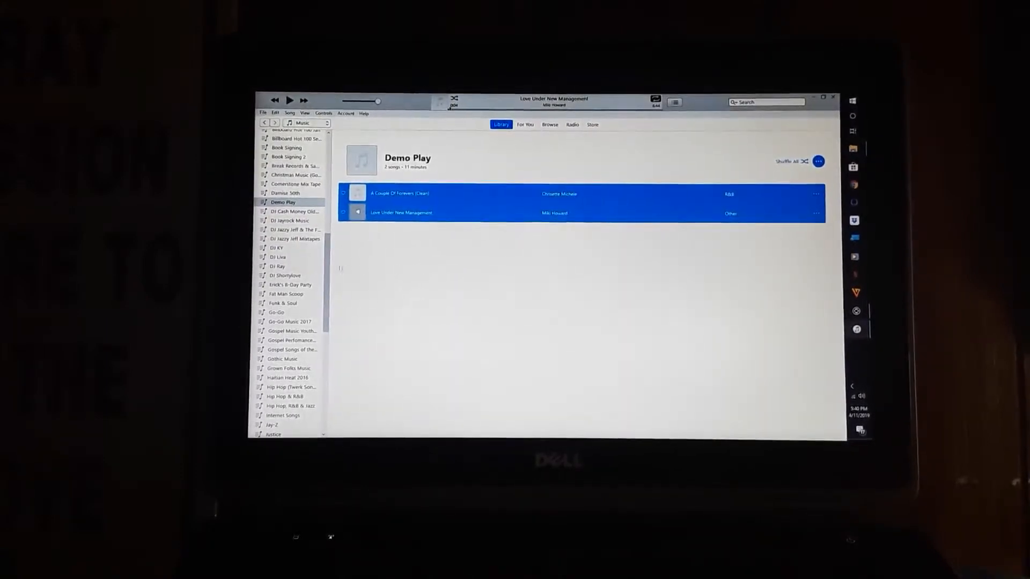
click(291, 211)
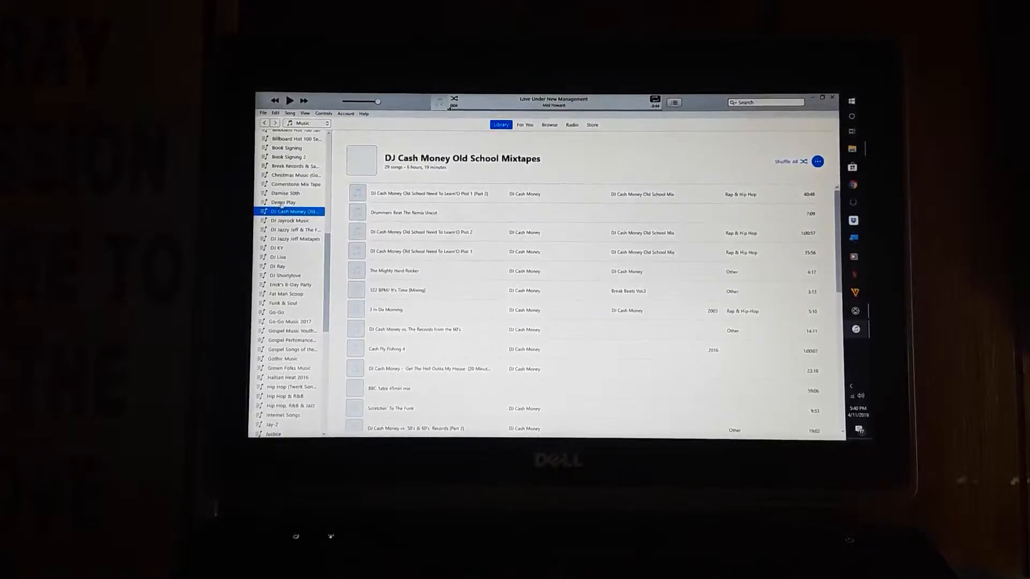
click(283, 203)
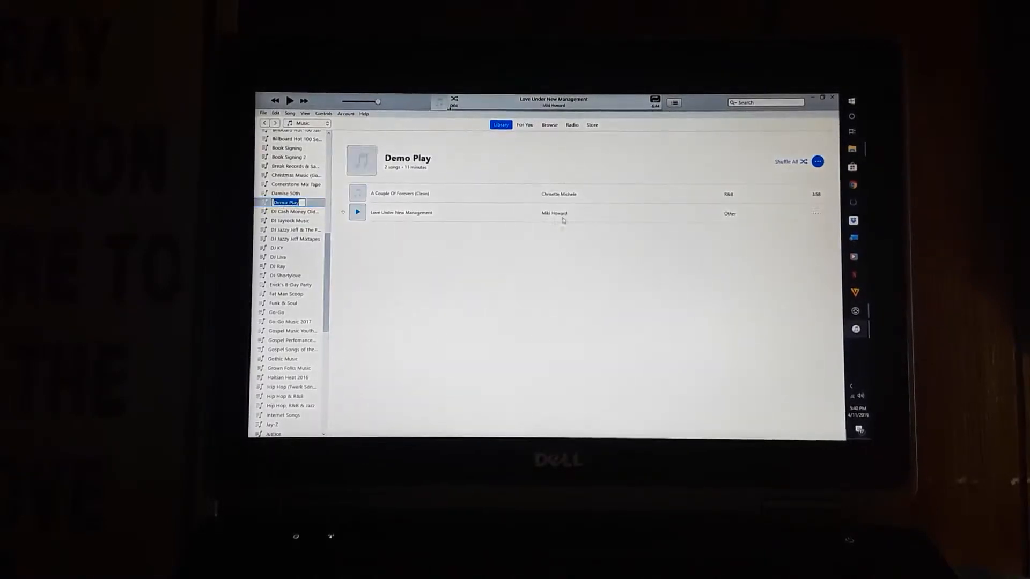
click(460, 213)
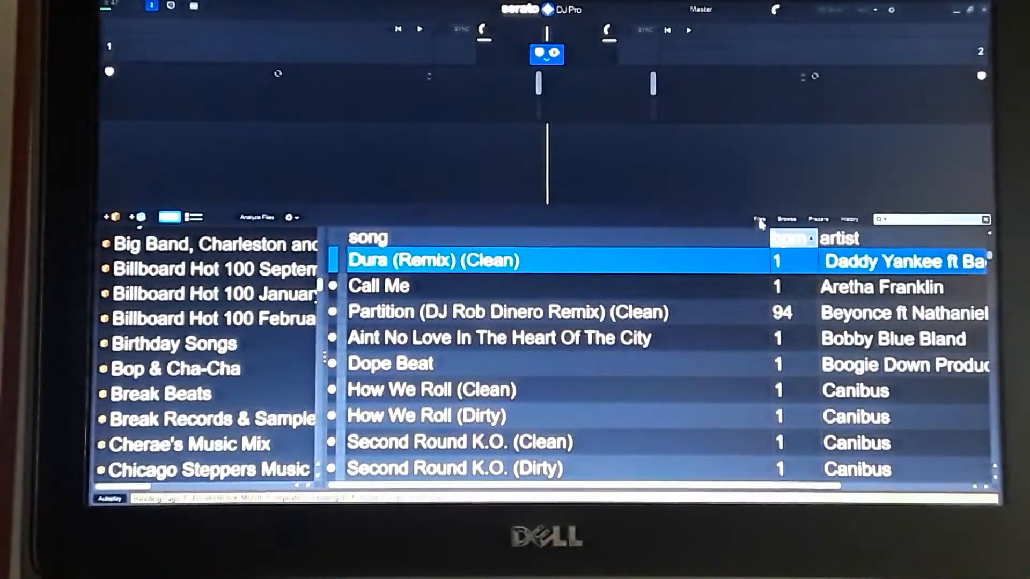
Show Serato DJ Pro's file browser listing Demo_Play.m3u8 in the Music folder
click(759, 218)
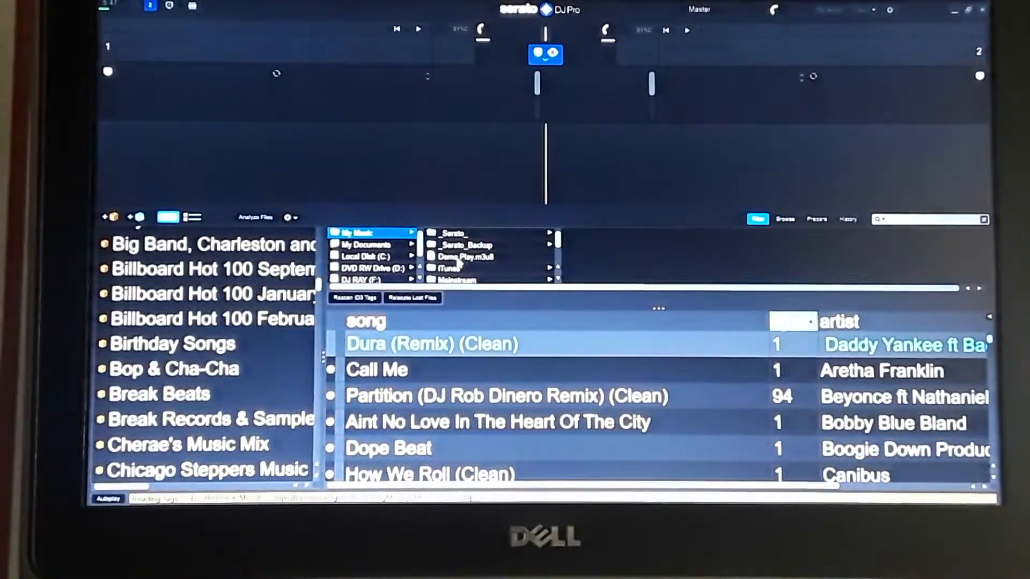
Drag Demo Play.m3u8 from the Files panel into the crates list as a Demo Play crate
click(466, 256)
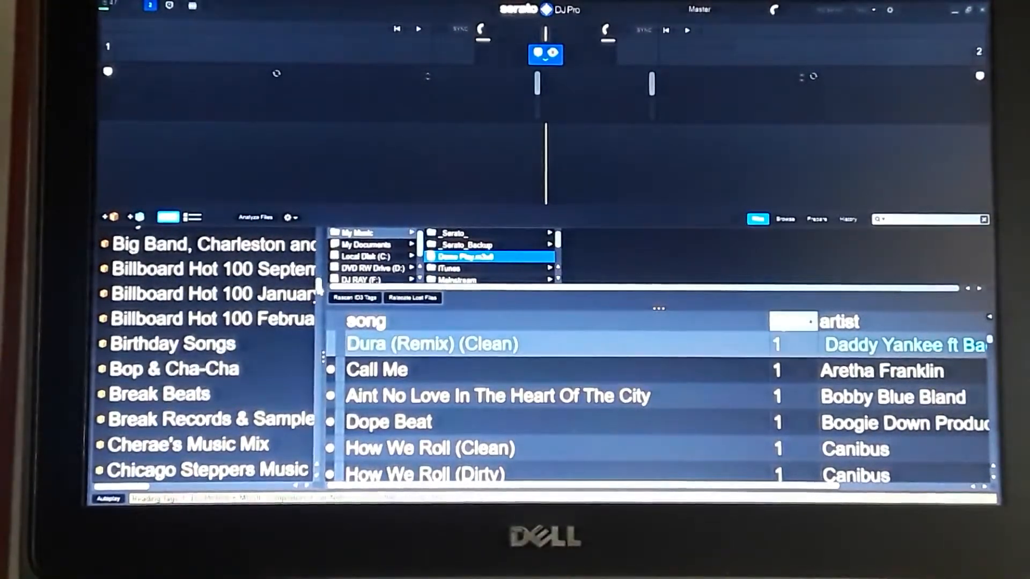
scroll(down, 3)
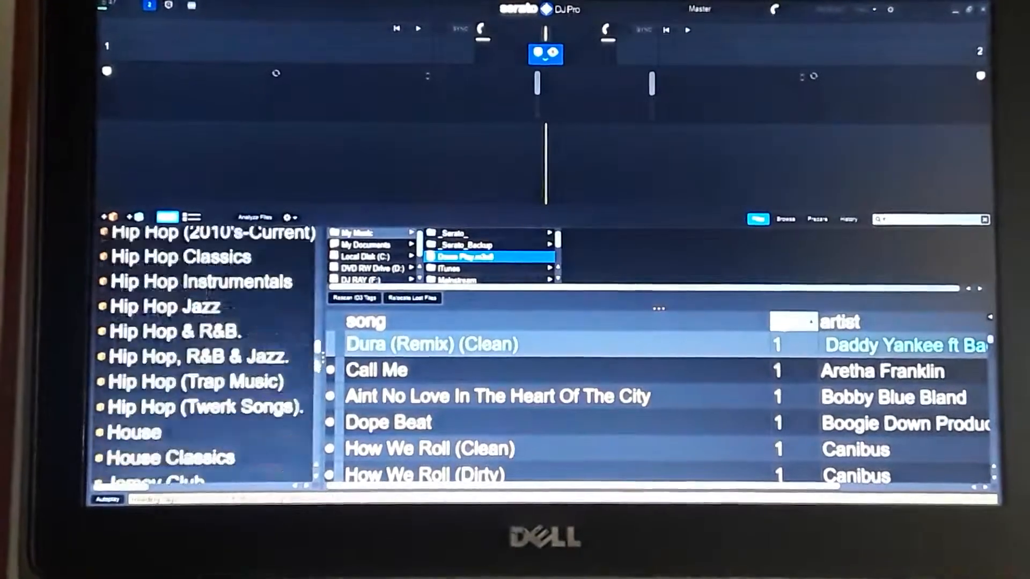
scroll(down, 3)
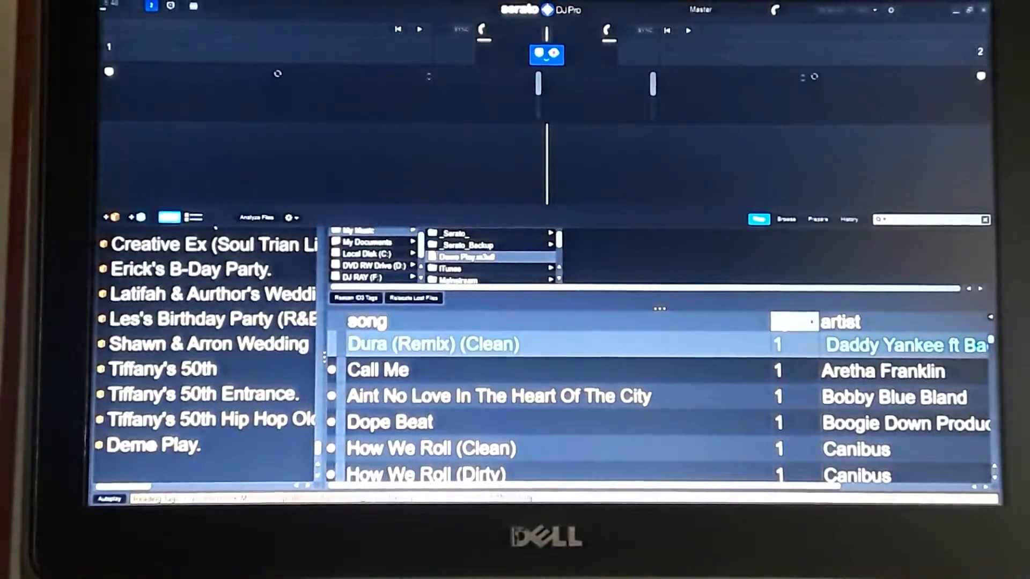
From the Demo Play crate, load A Couple Of Forevers (Clean) onto deck 1
click(151, 444)
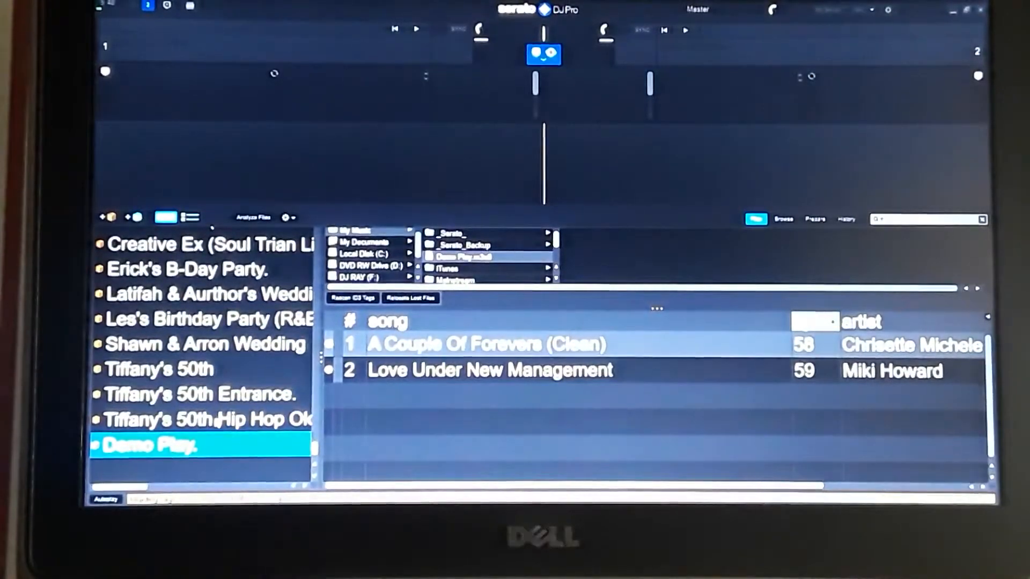
click(486, 344)
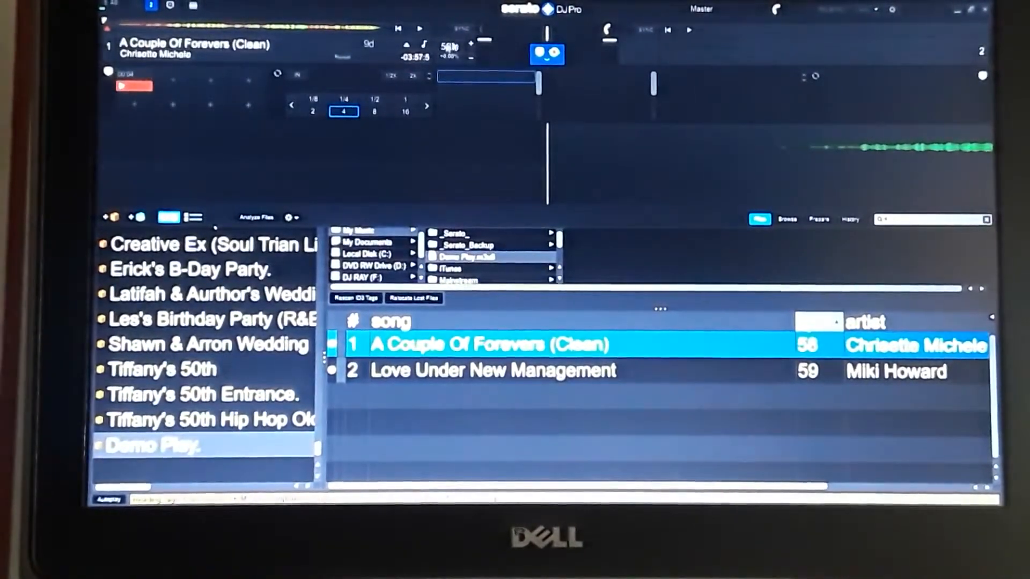
Play A Couple Of Forevers on deck 1, load Love Under New Management on deck 2 and play it
click(419, 28)
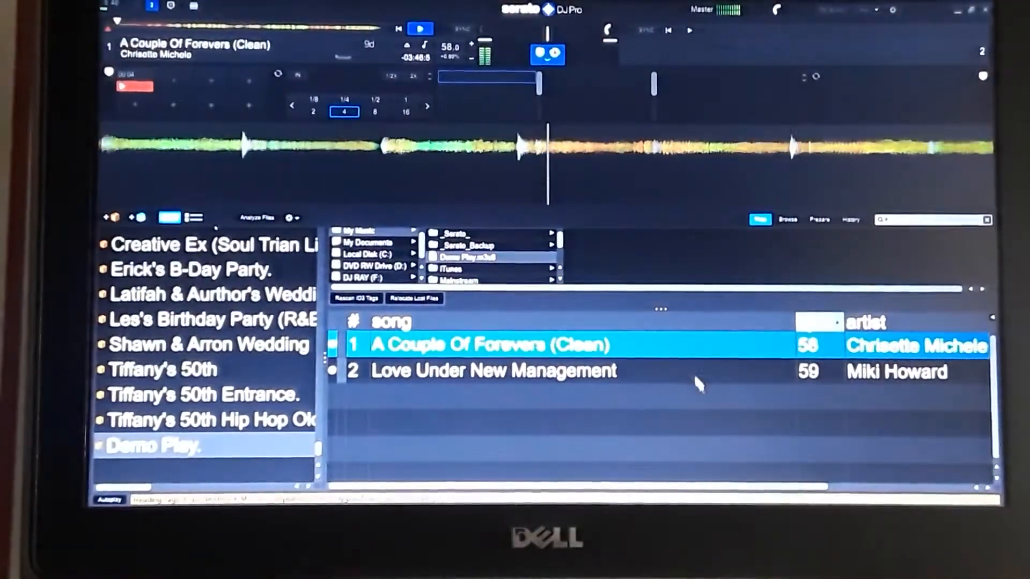
click(495, 370)
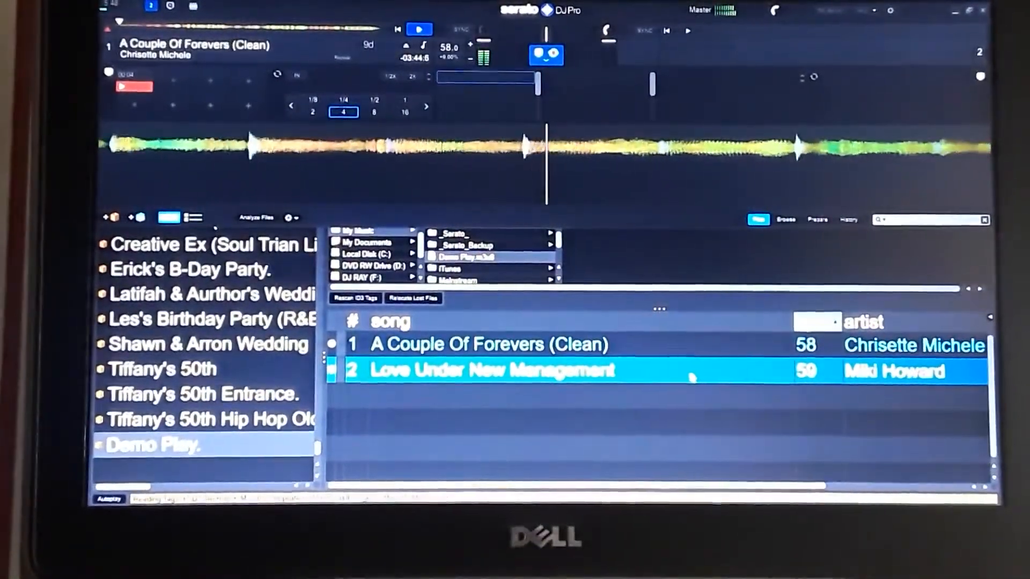
double_click(489, 370)
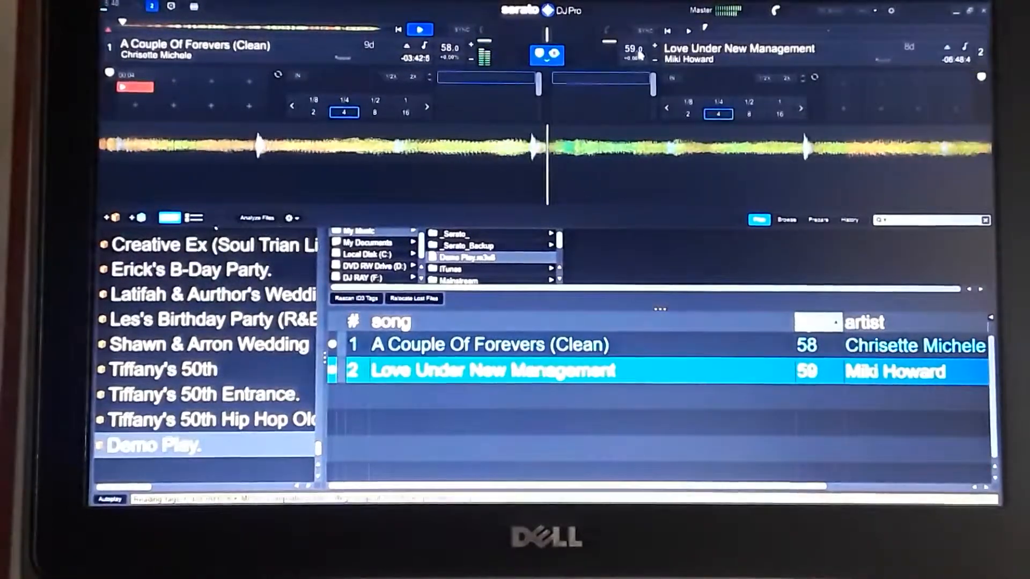
click(688, 30)
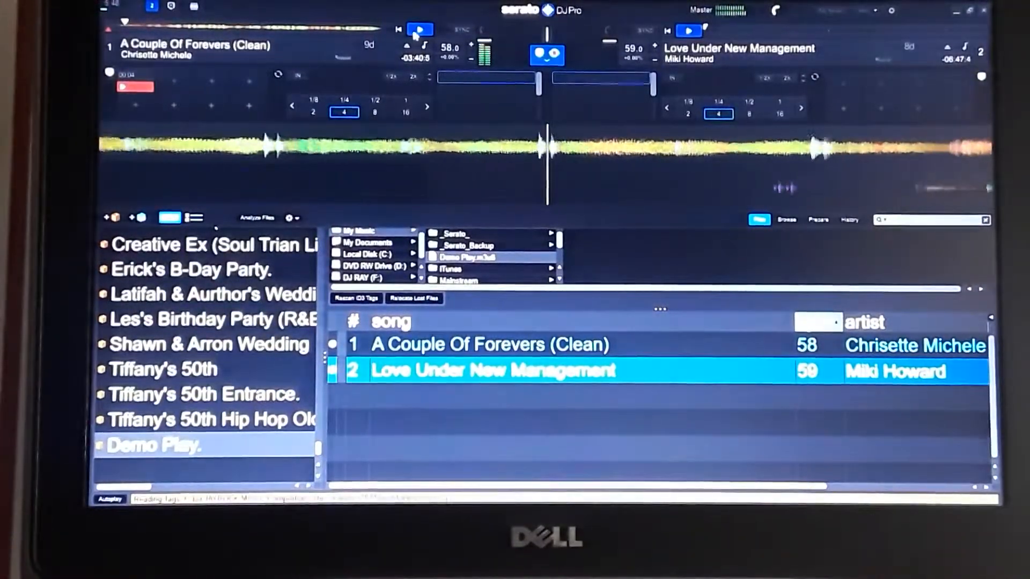